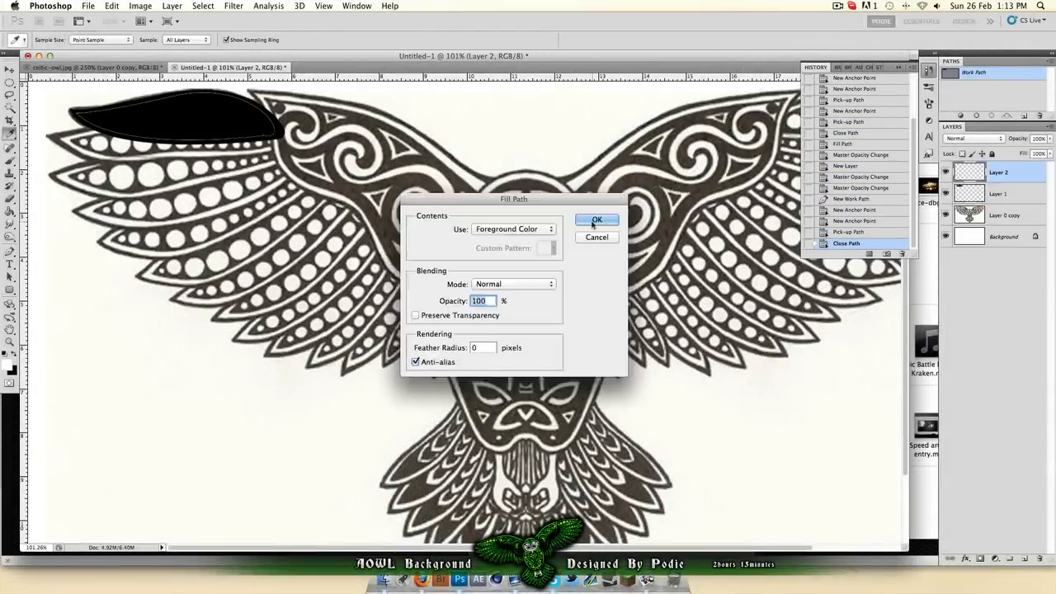
- Fill the traced left-wing feather paths with the black foreground colour
click(598, 218)
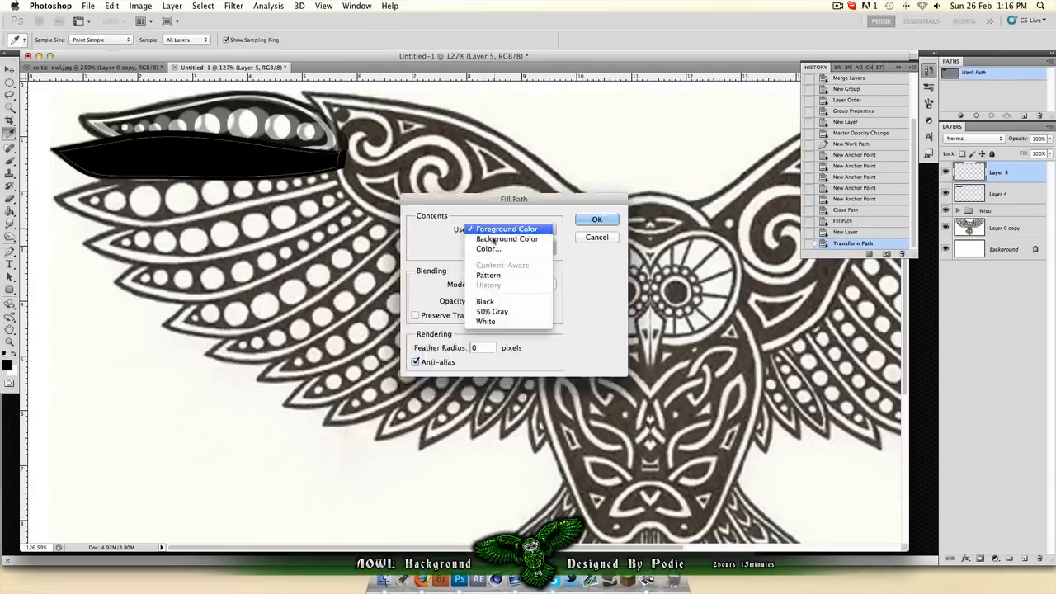
click(598, 218)
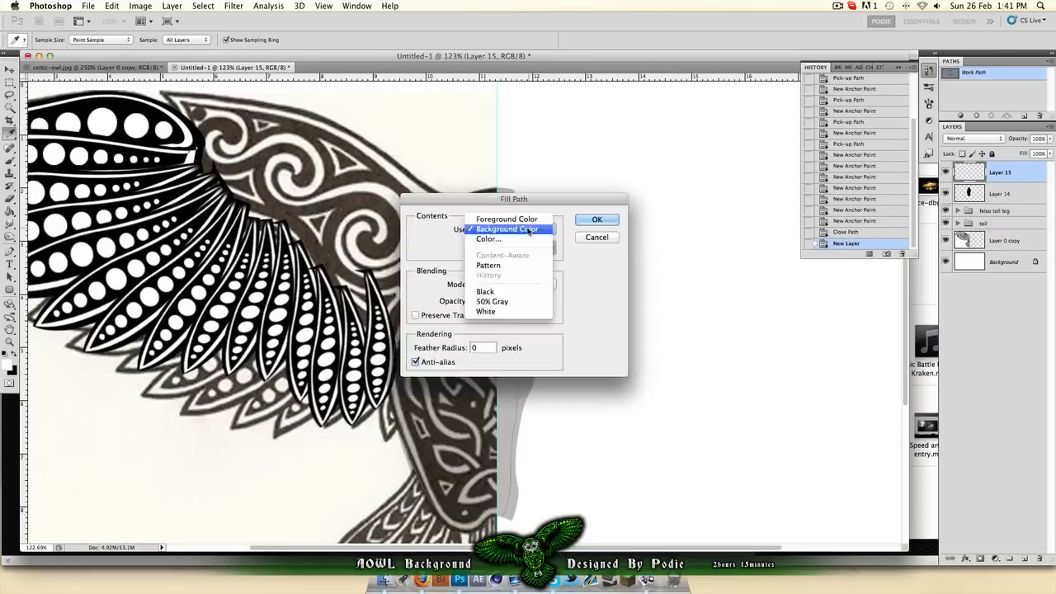
- Fill the wing dot path with the background colour for green shading over grey
click(598, 218)
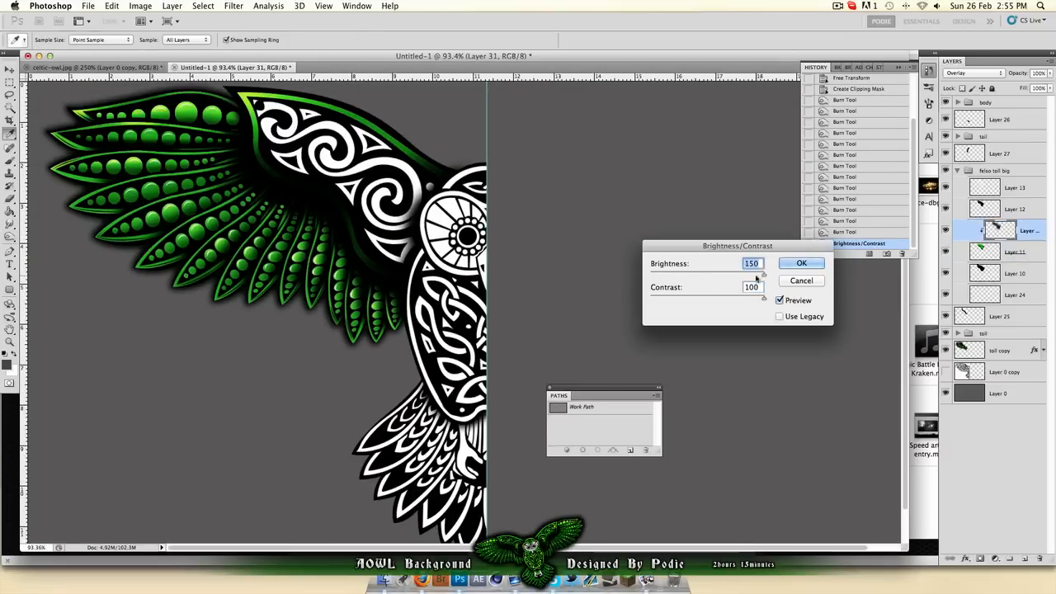
- Apply the Brightness/Contrast adjustment and tune the wing's Inner Shadow style
click(802, 265)
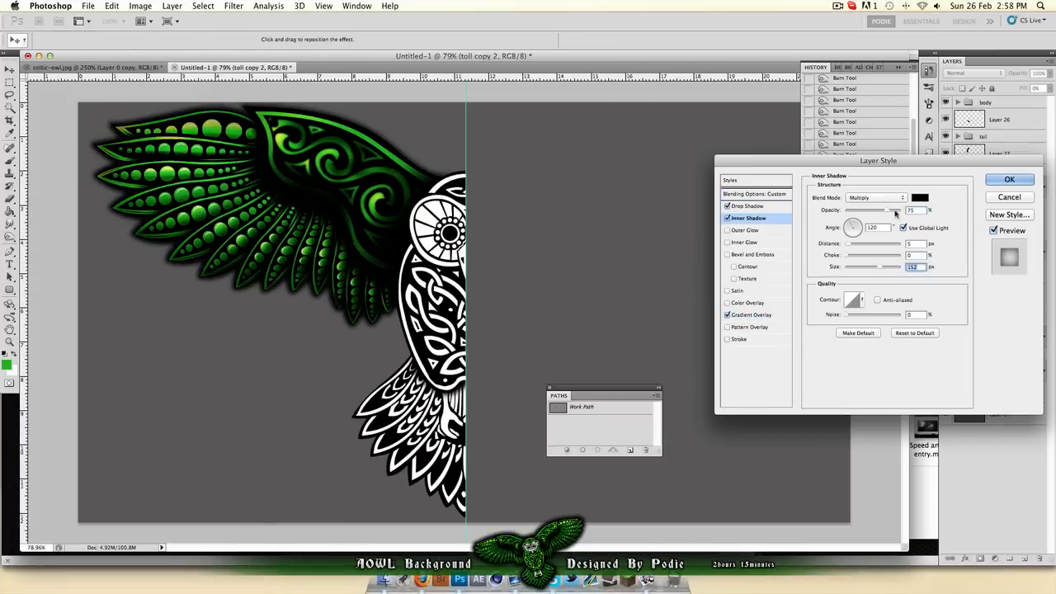
click(1010, 179)
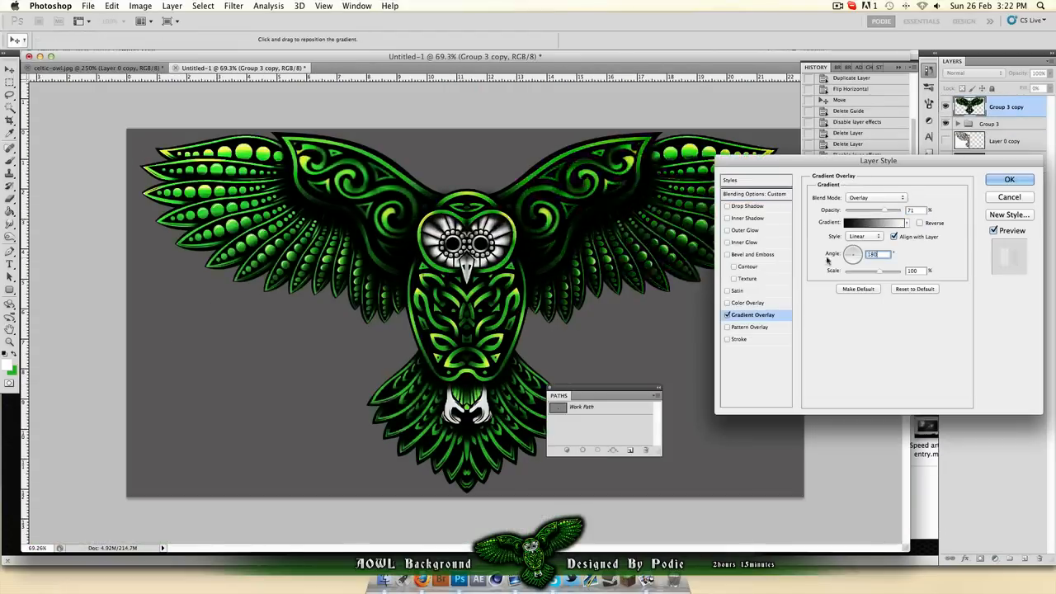
- Apply the Gradient Overlay to the owl and move it into the dark background template
click(750, 327)
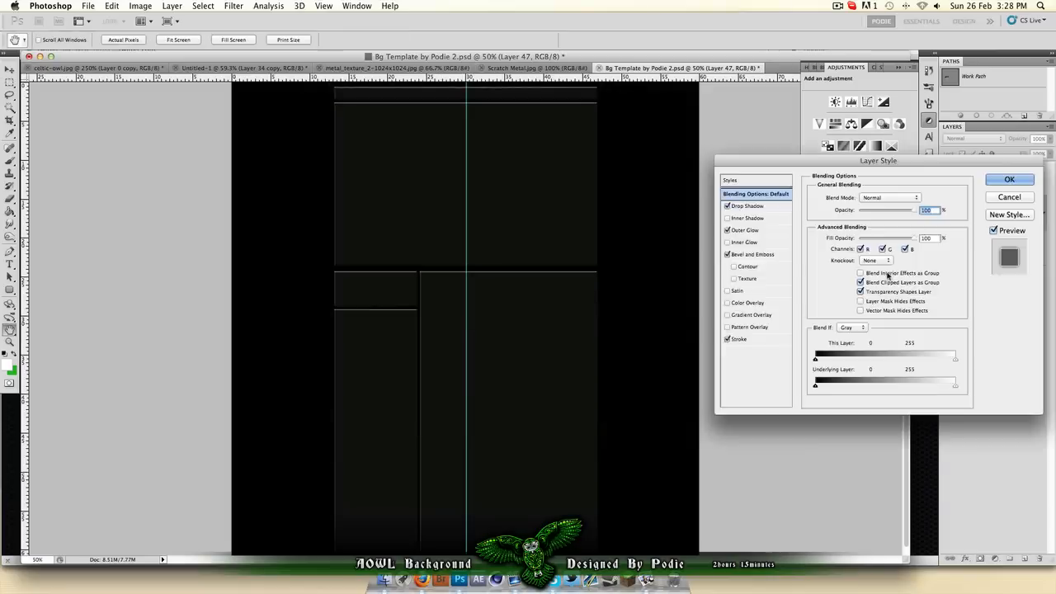
click(1007, 178)
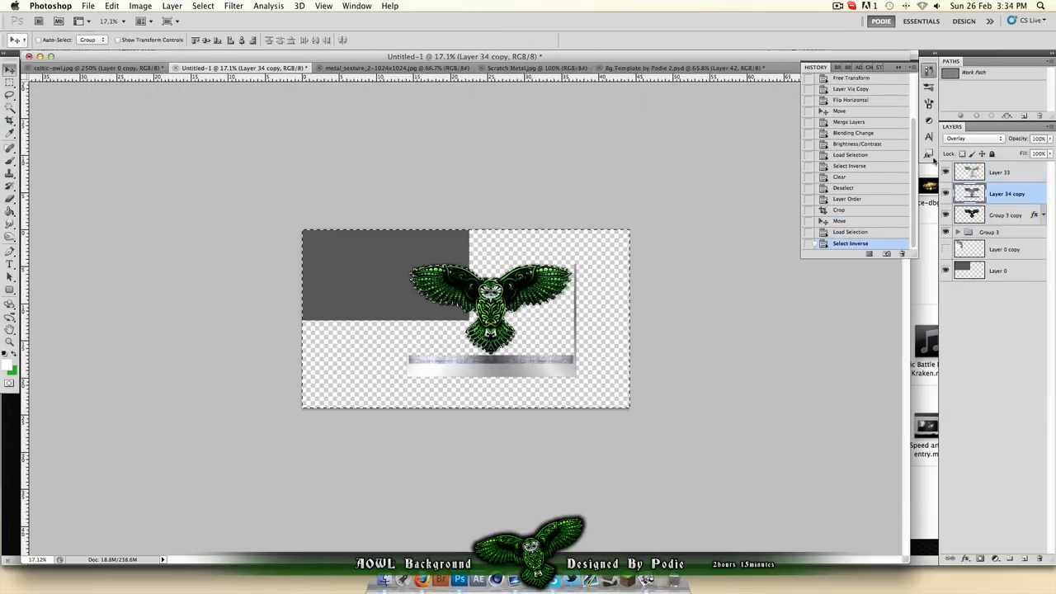
click(677, 68)
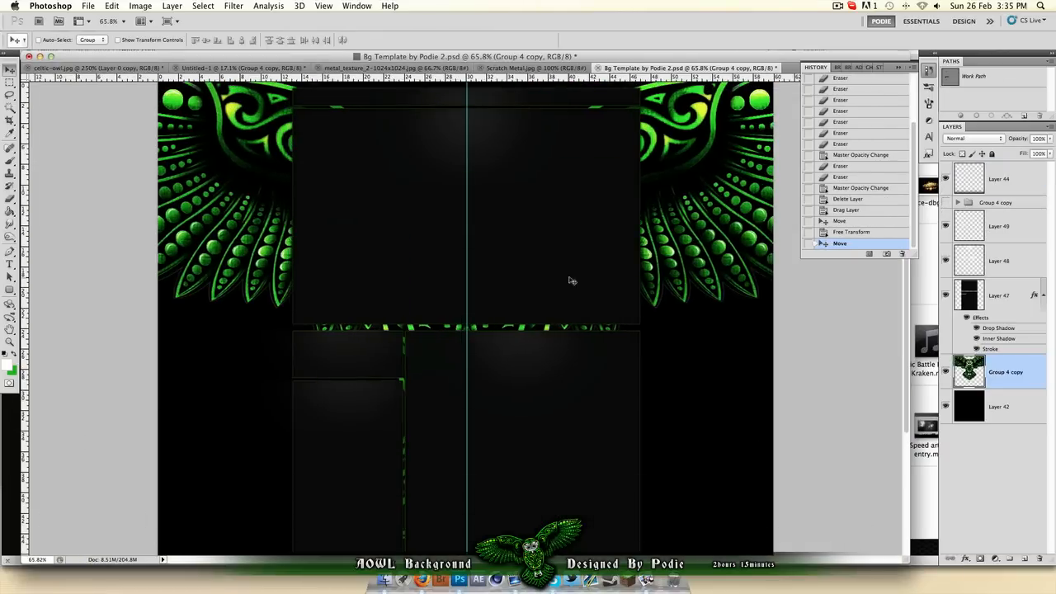